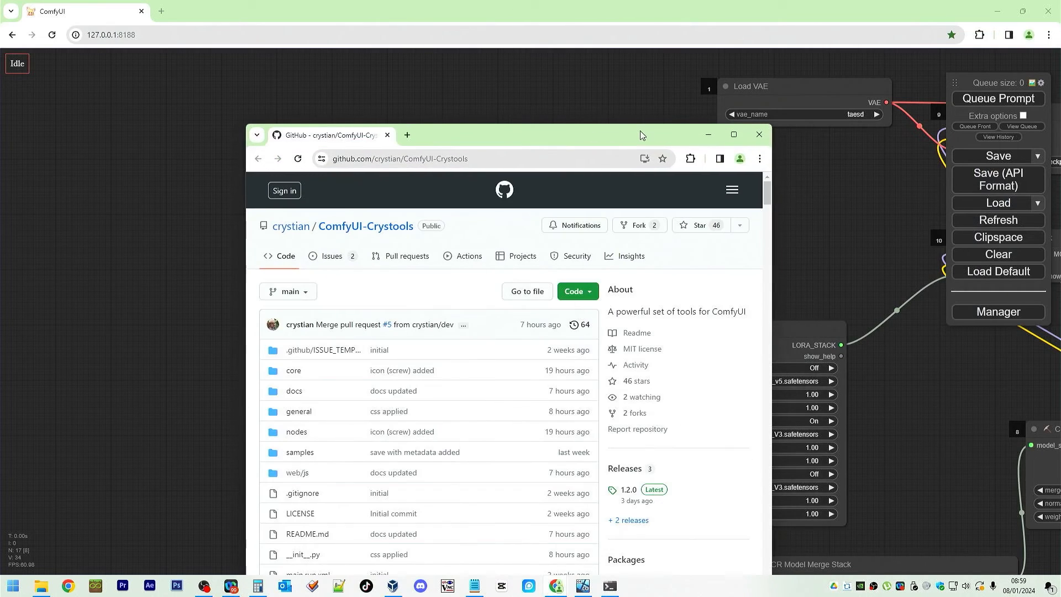
- Maximize the Crystools repo page and read the README's resources monitor and progress bar sections
left_click(732, 134)
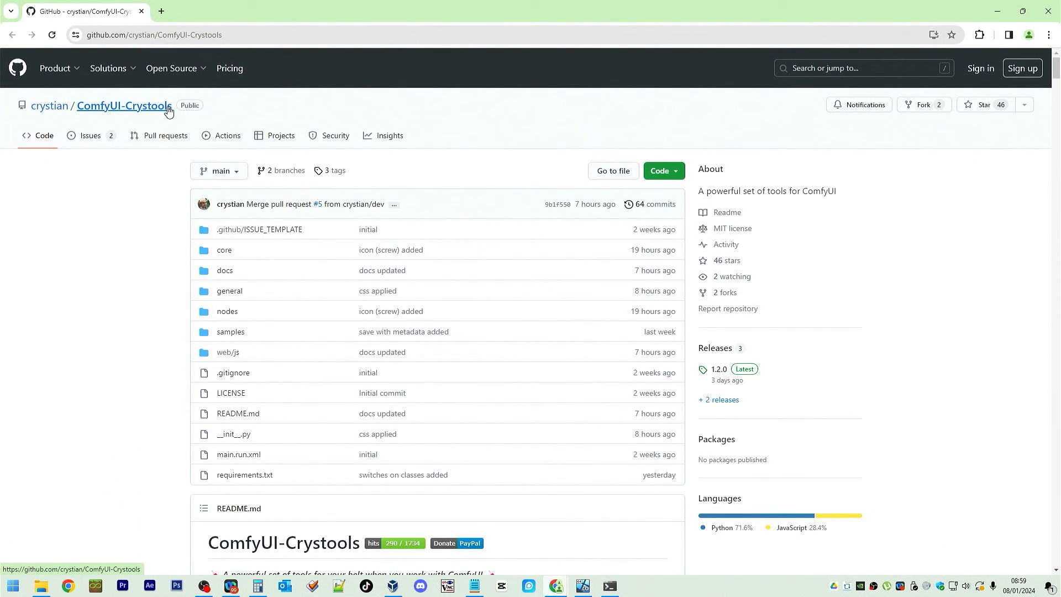
mouse_move(268, 284)
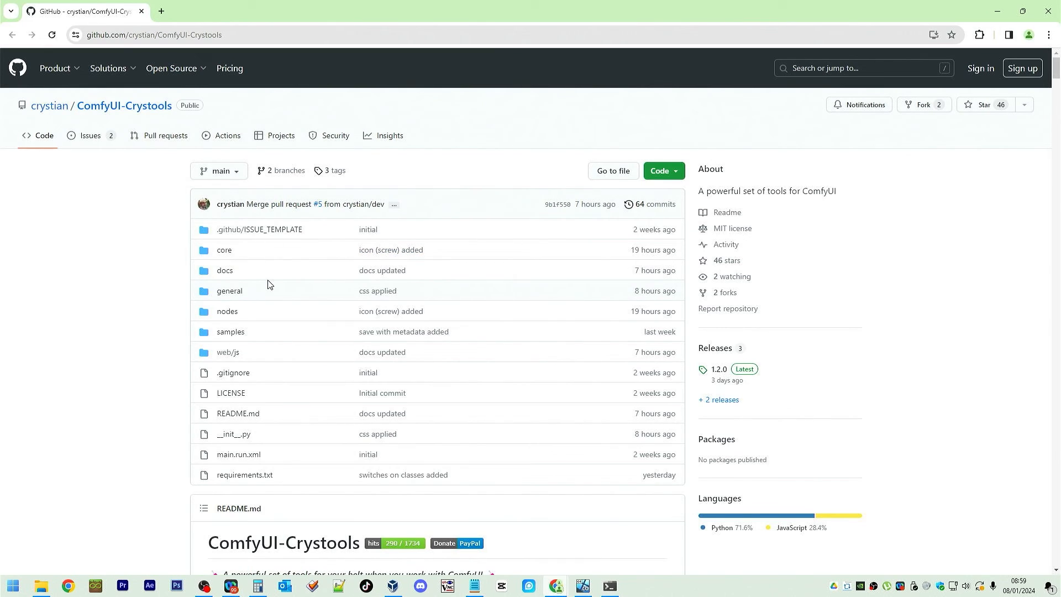
scroll("down", 3)
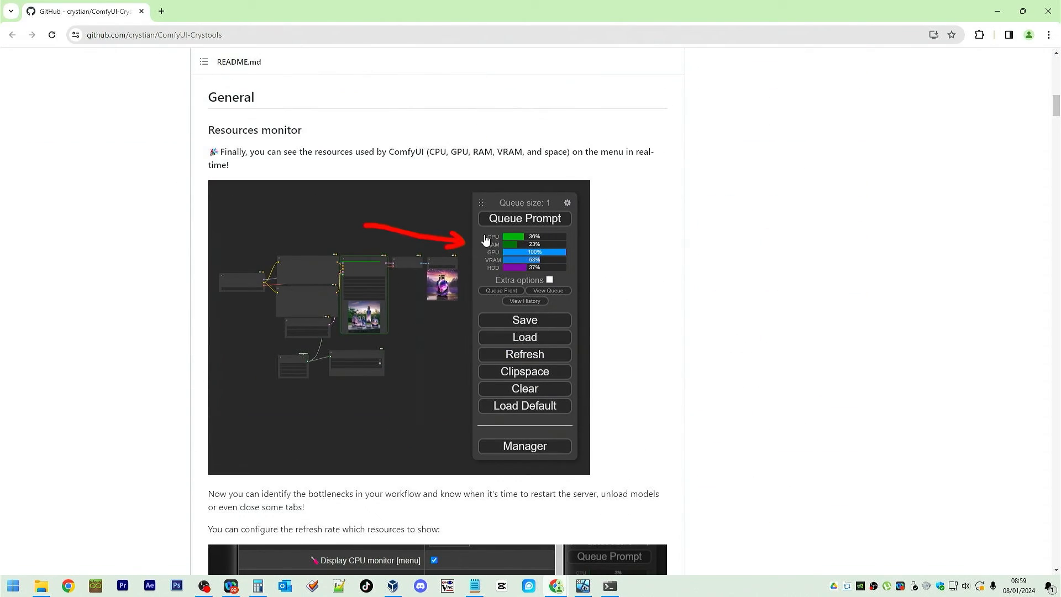
mouse_move(622, 245)
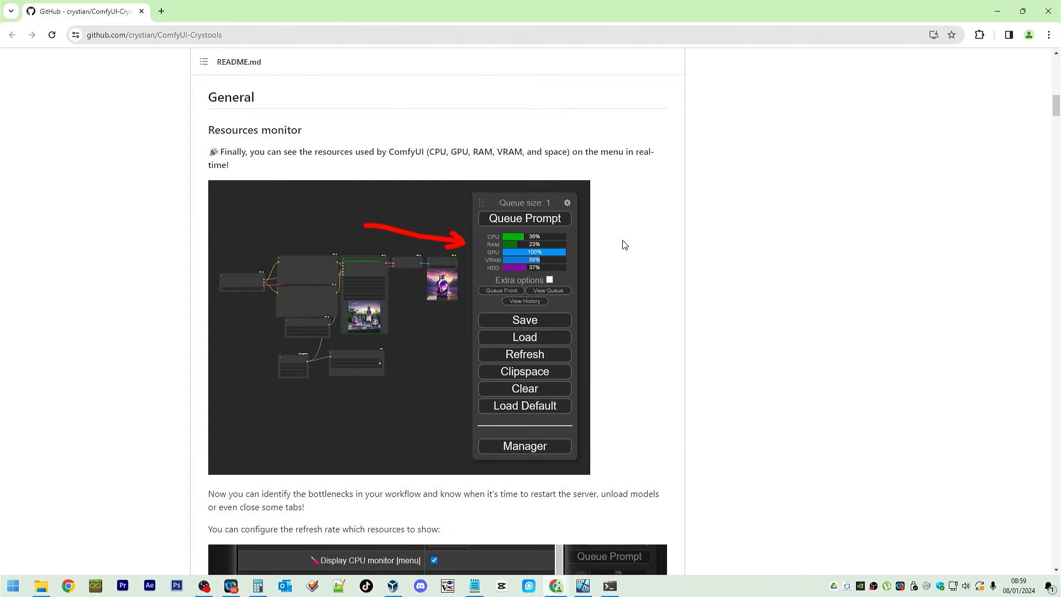
mouse_move(390, 160)
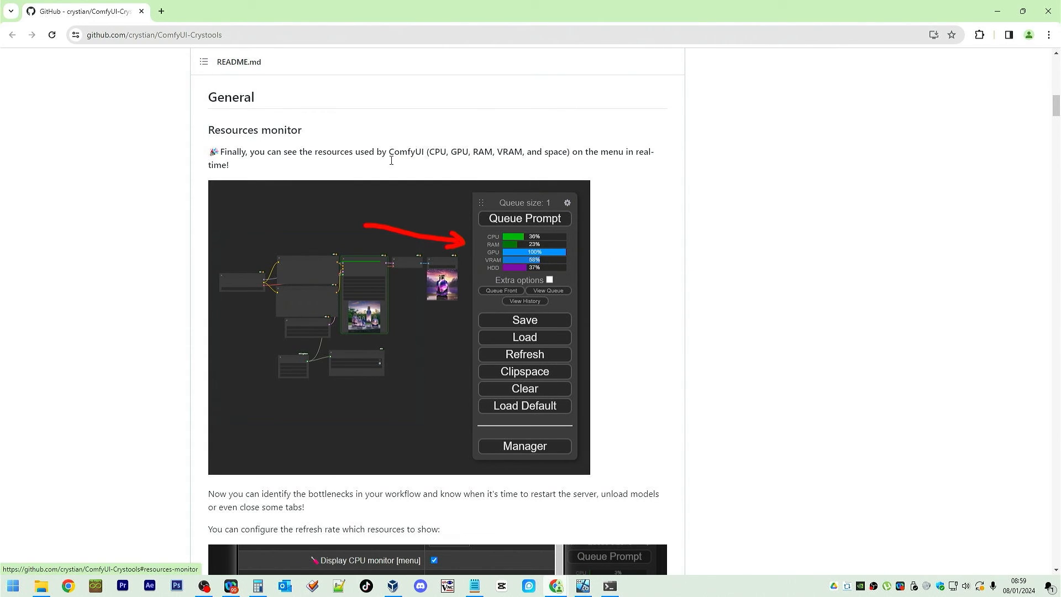
scroll("down", 3)
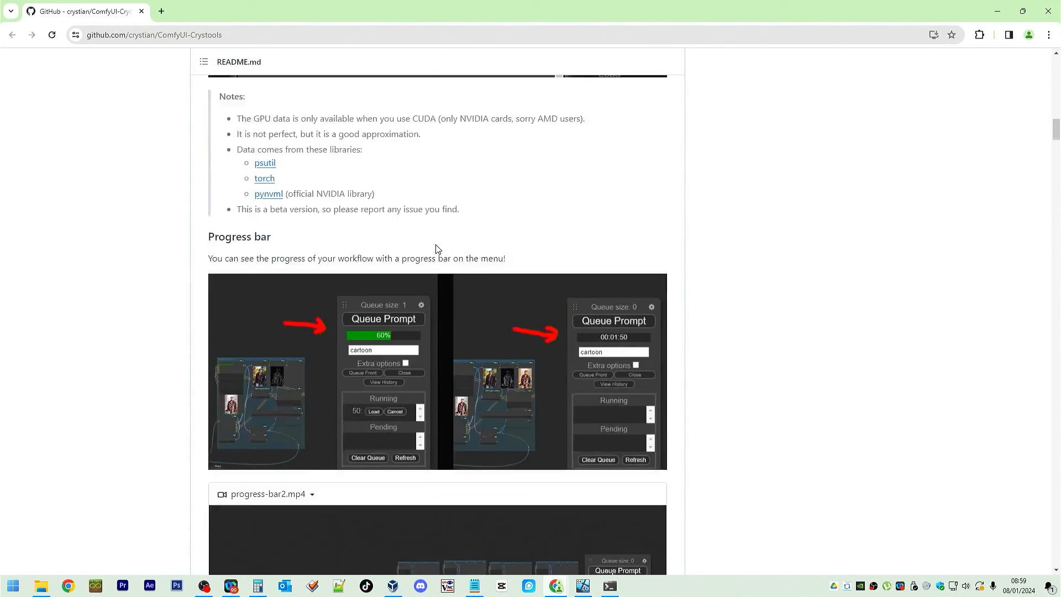
scroll("down", 3)
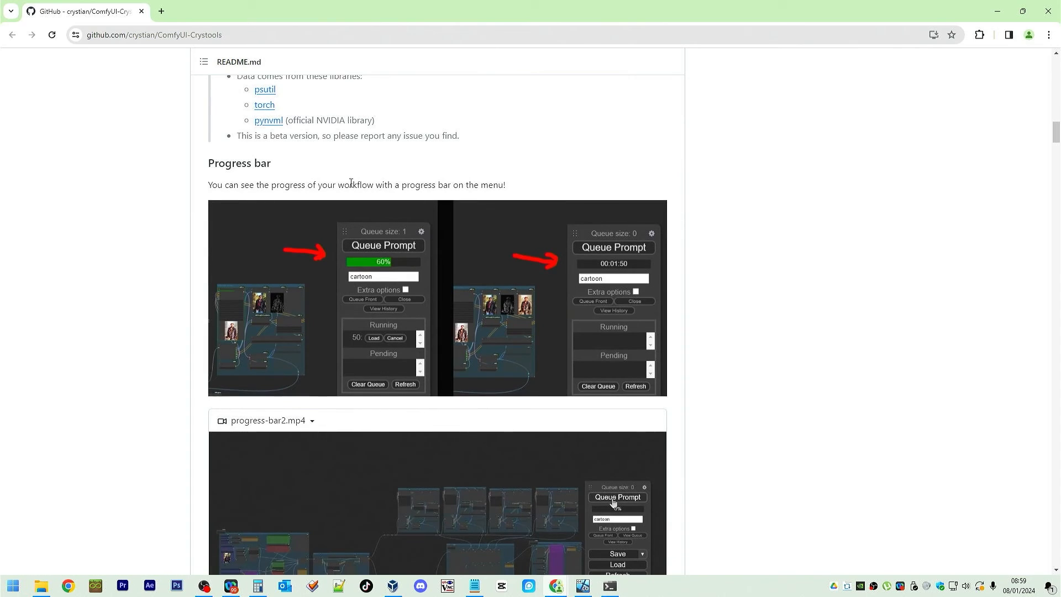
scroll("up", 3)
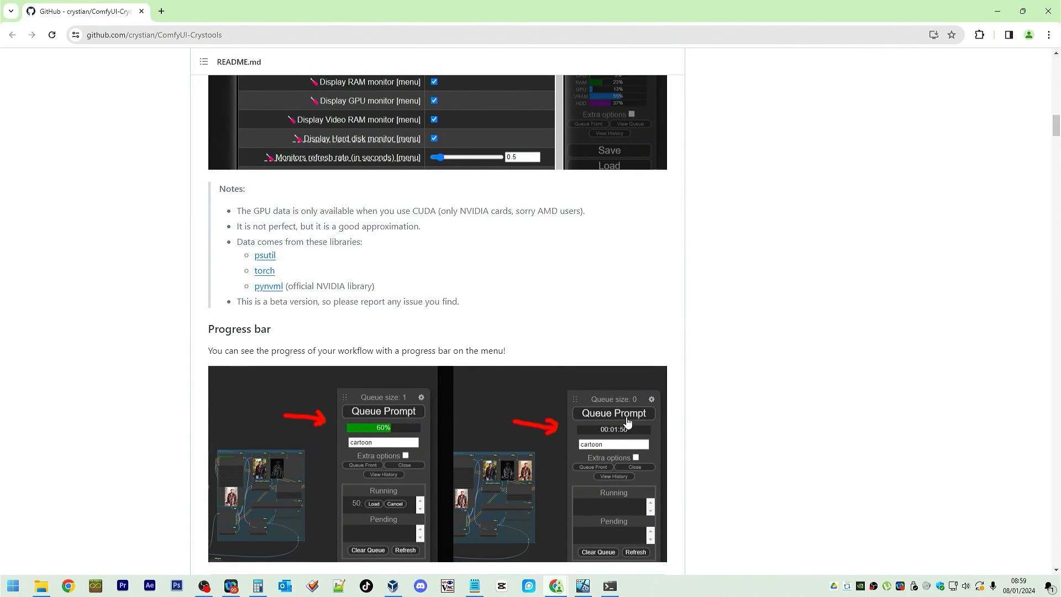
mouse_move(445, 427)
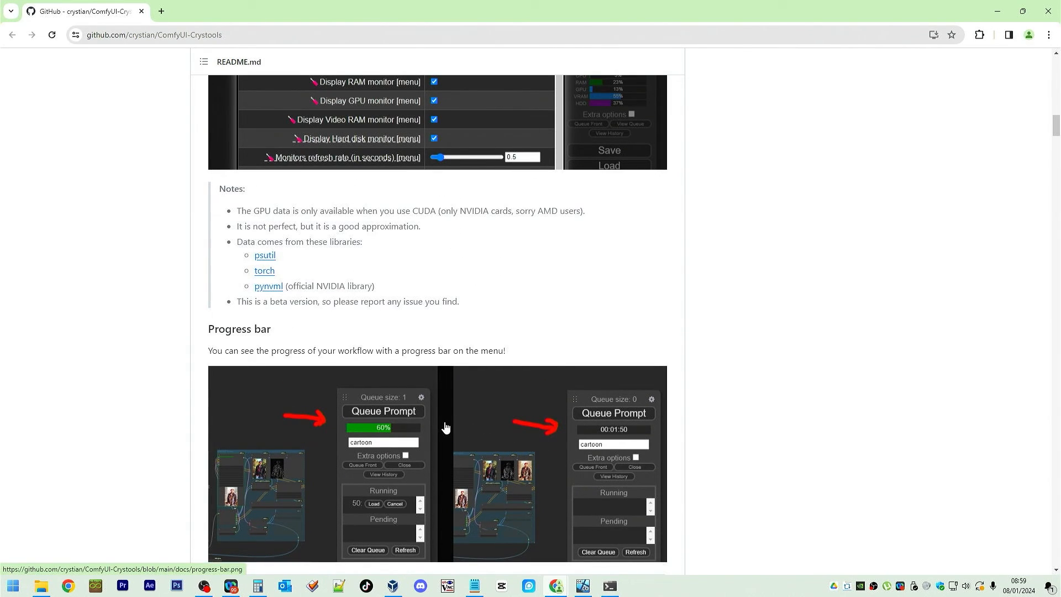
scroll("down", 3)
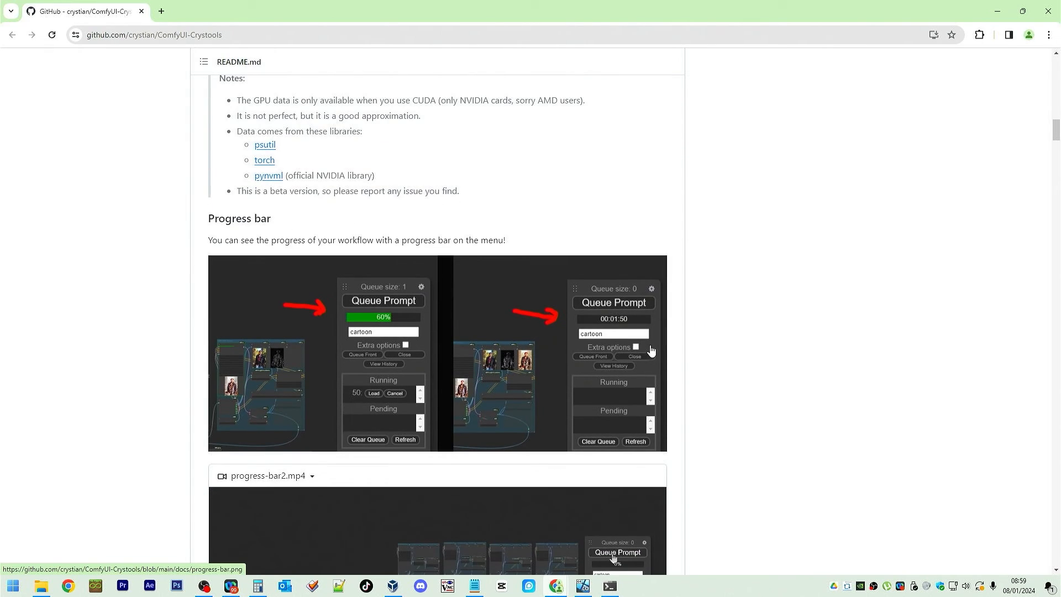
mouse_move(641, 318)
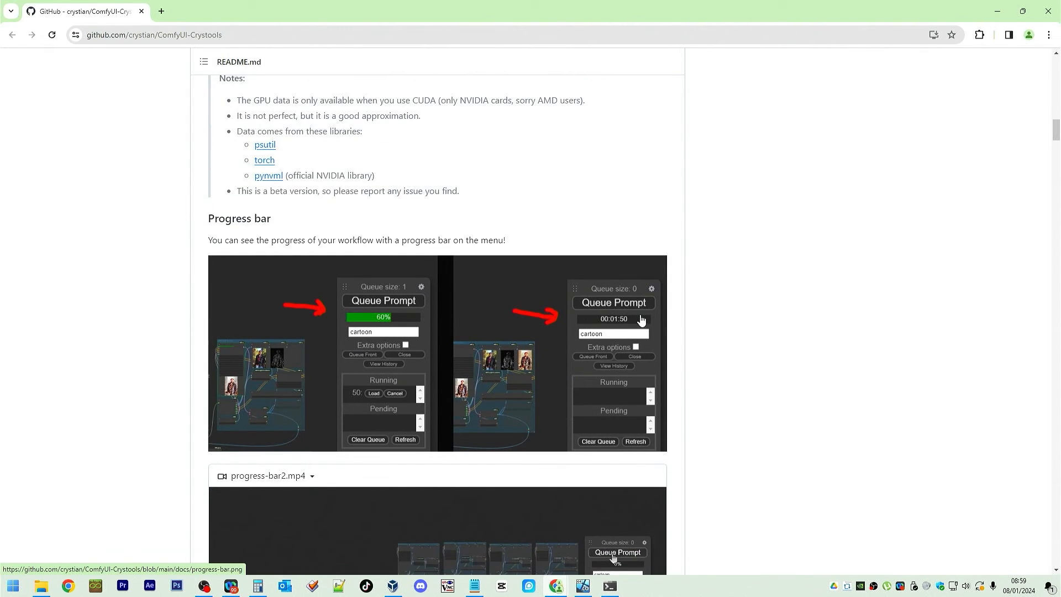
scroll("up", 3)
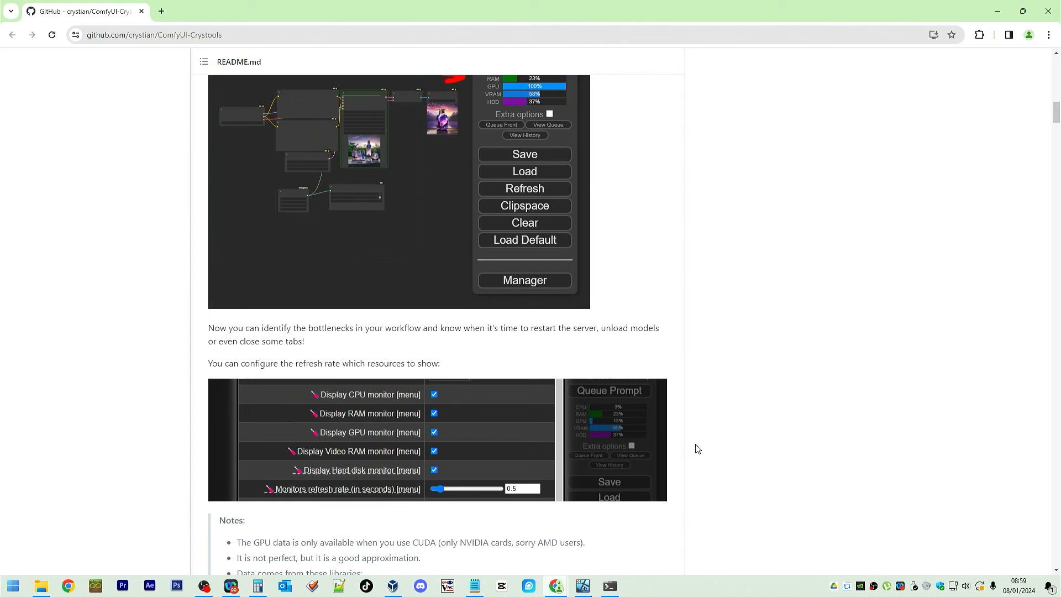
- Check the ComfyUI console log showing the prompt executed in 57 seconds, then hide it
left_click(606, 590)
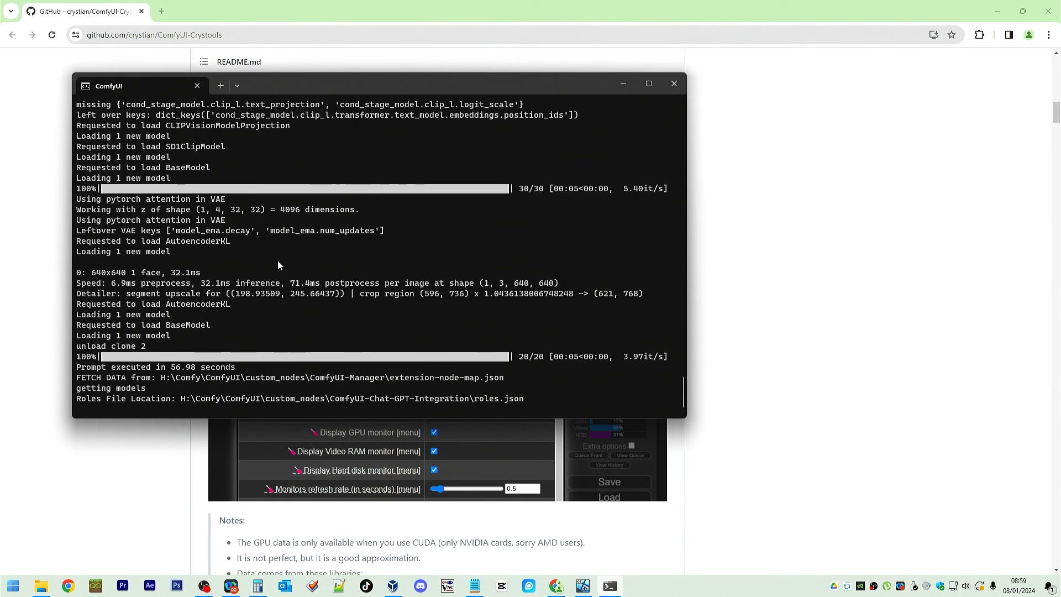
mouse_move(367, 310)
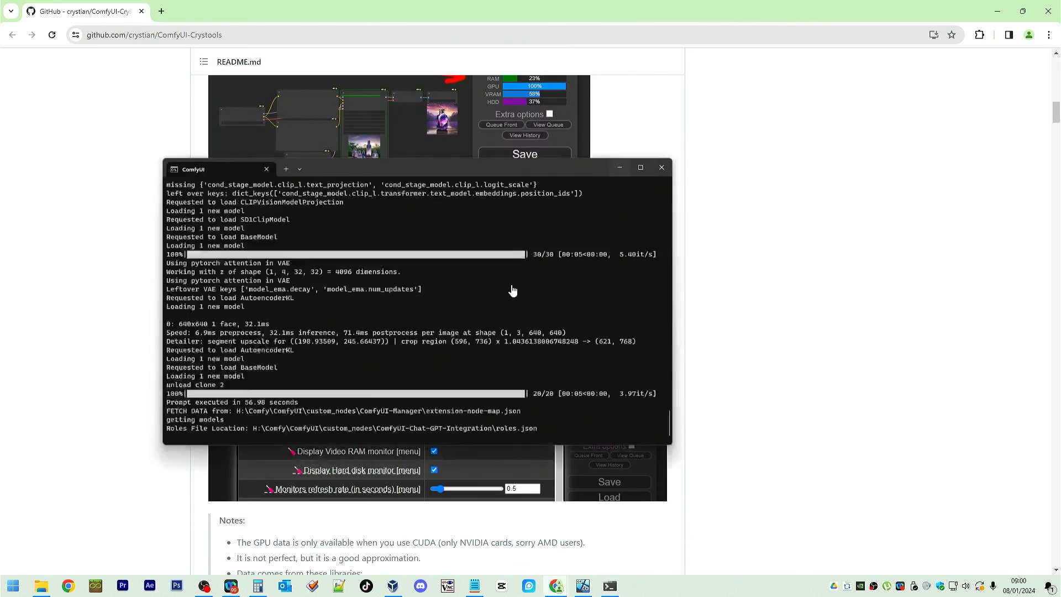
left_click(661, 167)
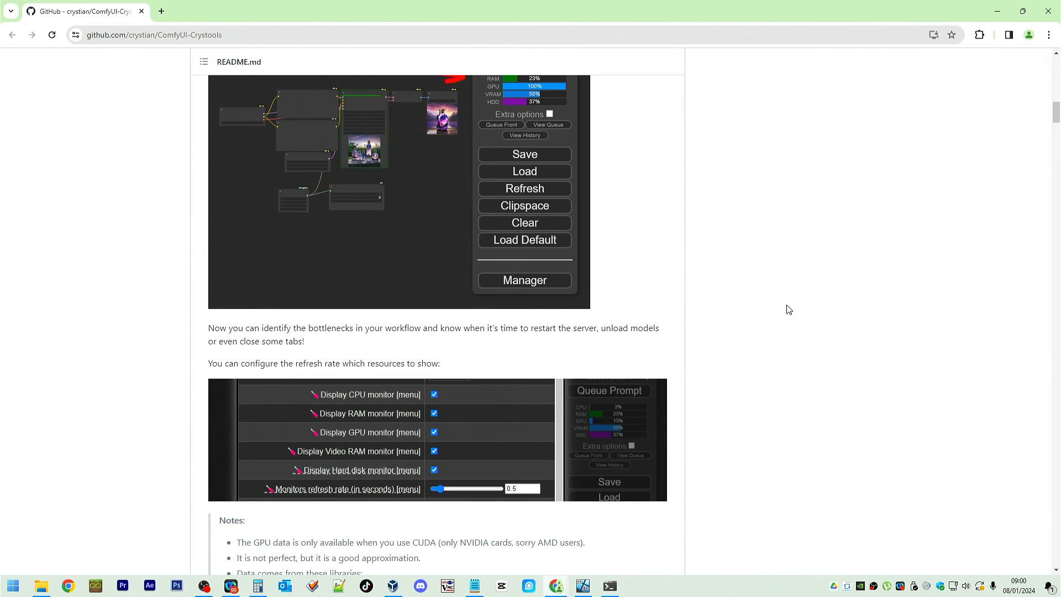
mouse_move(284, 65)
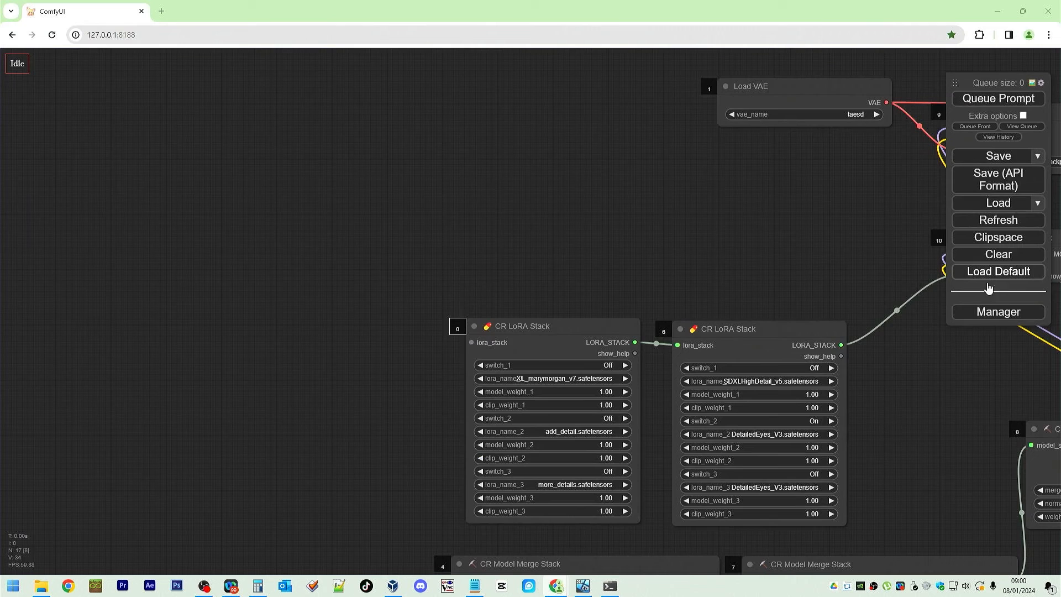
left_click(997, 311)
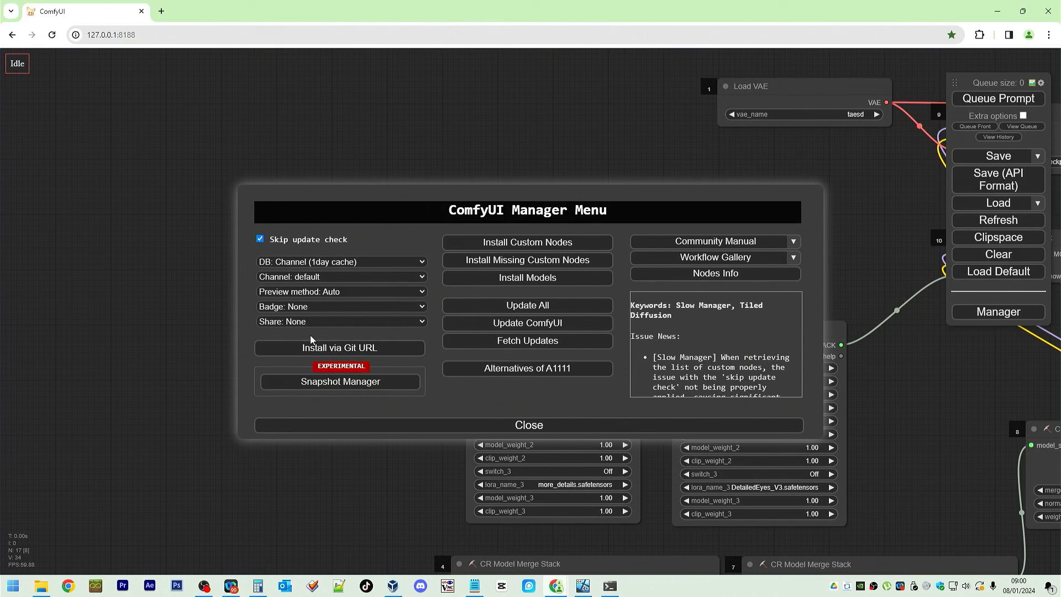
left_click(340, 347)
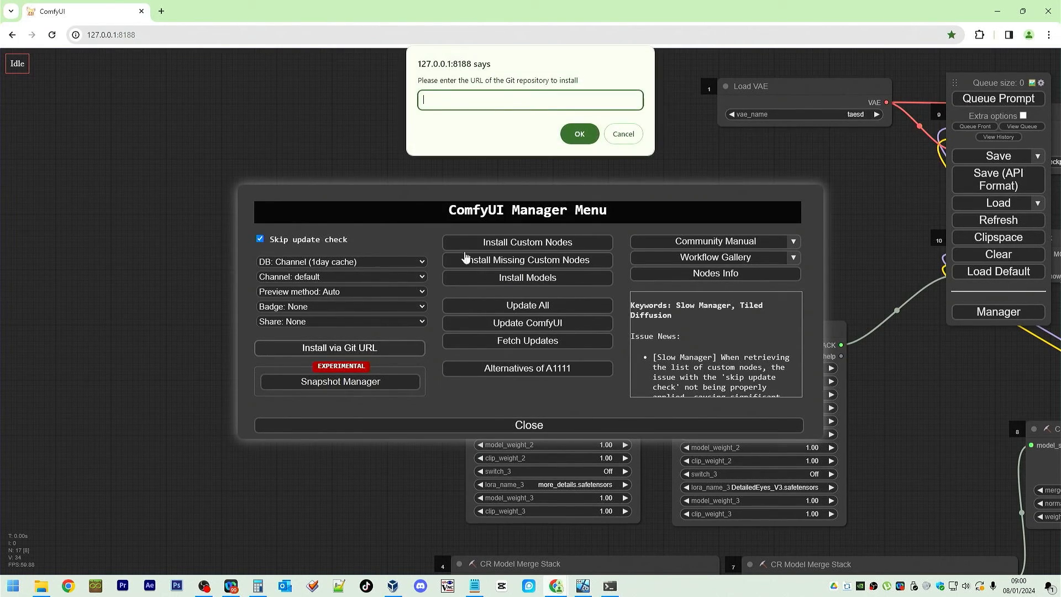
type("https://github.com/crystian/ComfyUI-Crystools")
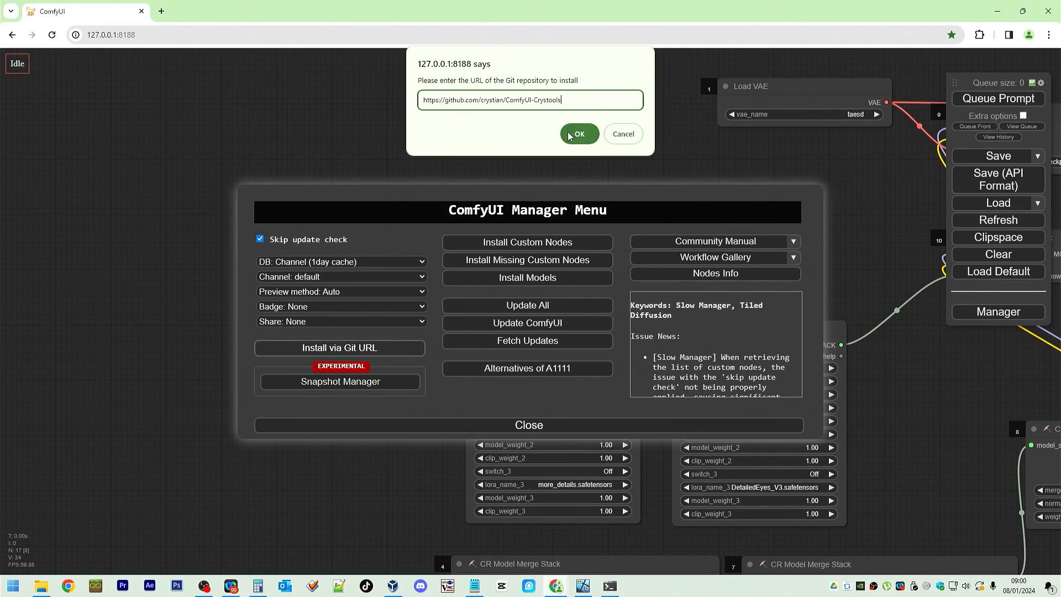
left_click(578, 133)
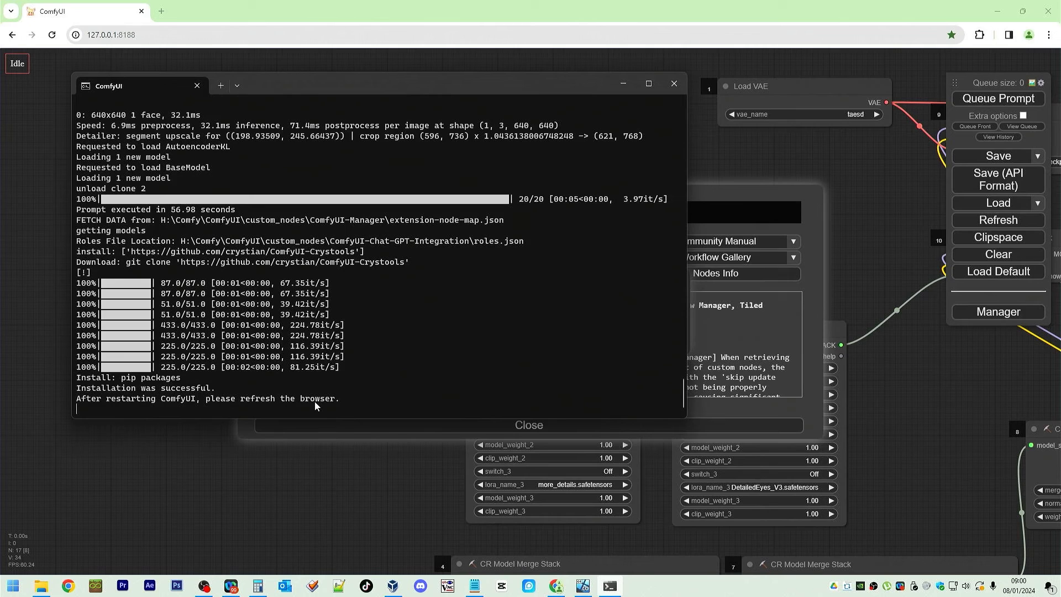
- Restart ComfyUI from the install notice and follow the restart in the console log
left_click(527, 424)
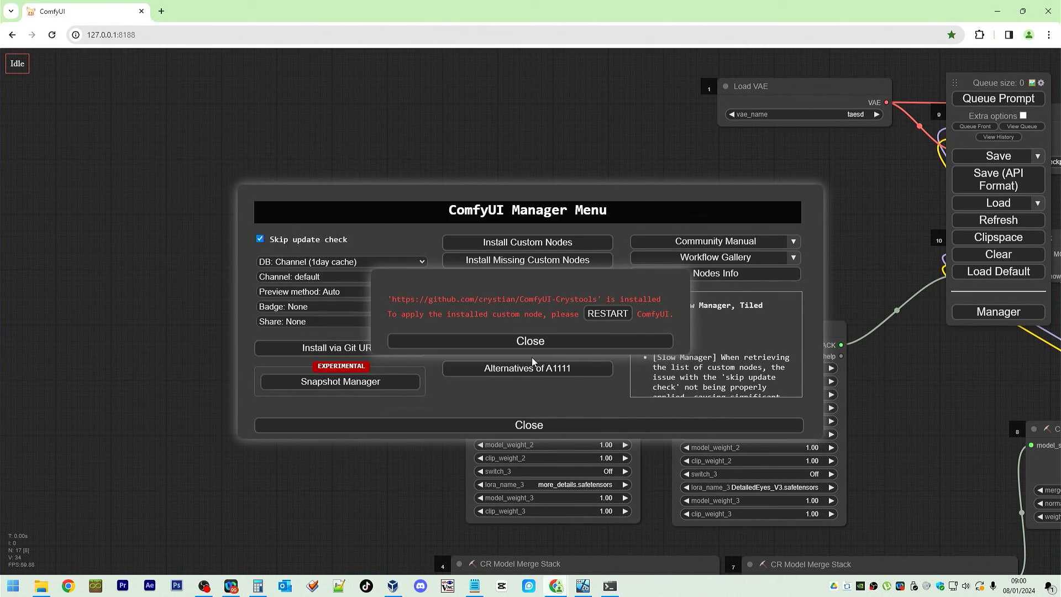
mouse_move(608, 314)
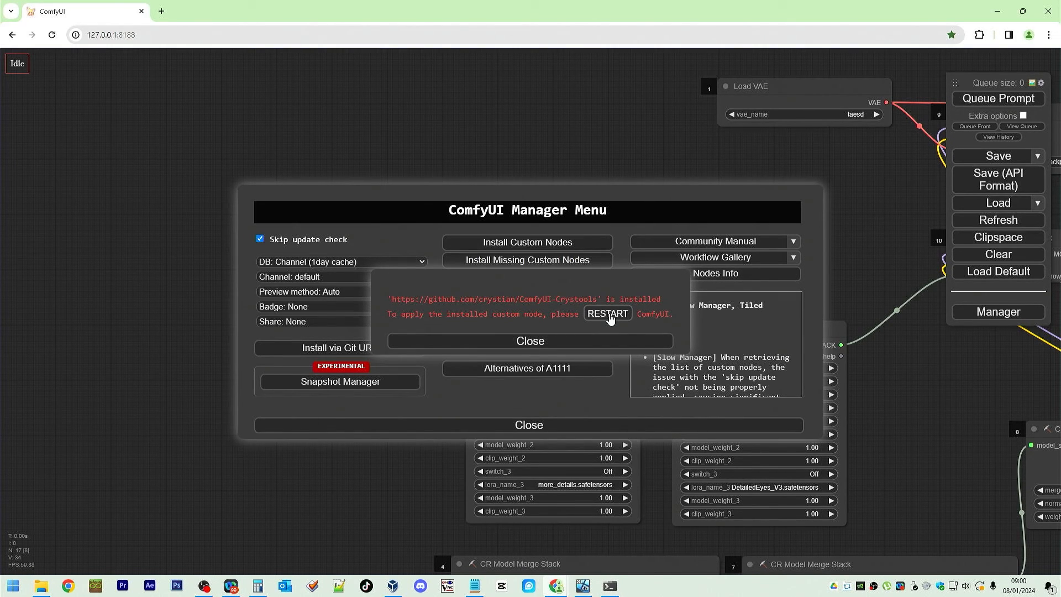
left_click(528, 424)
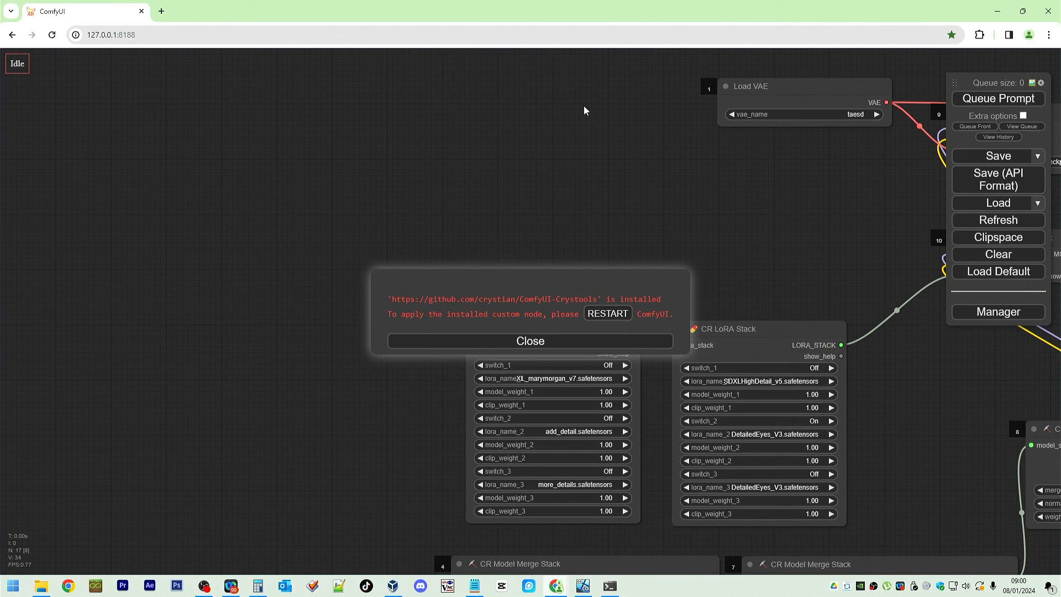
left_click(607, 313)
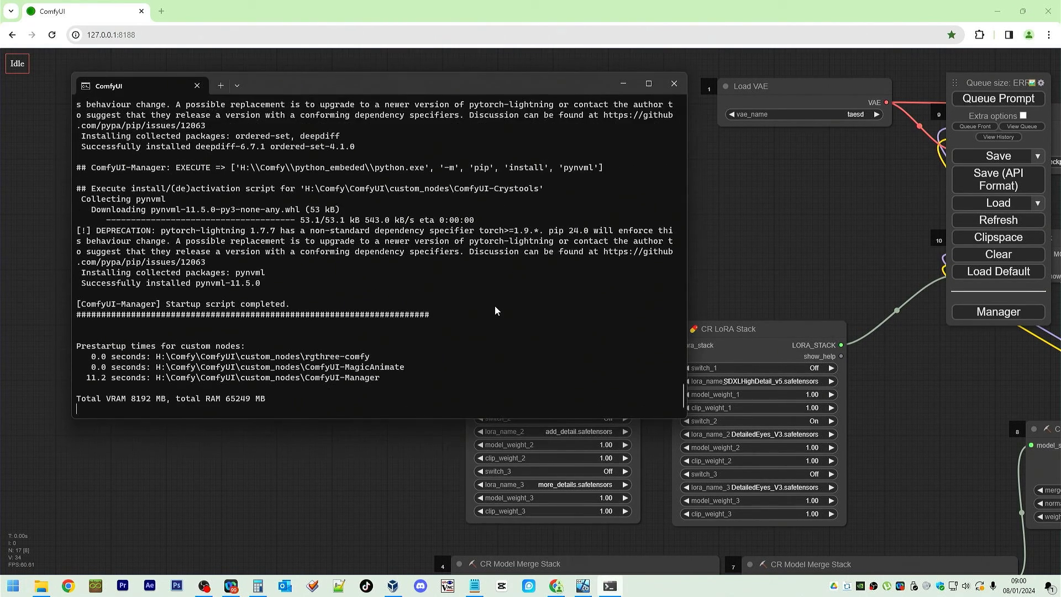
scroll("down", 3)
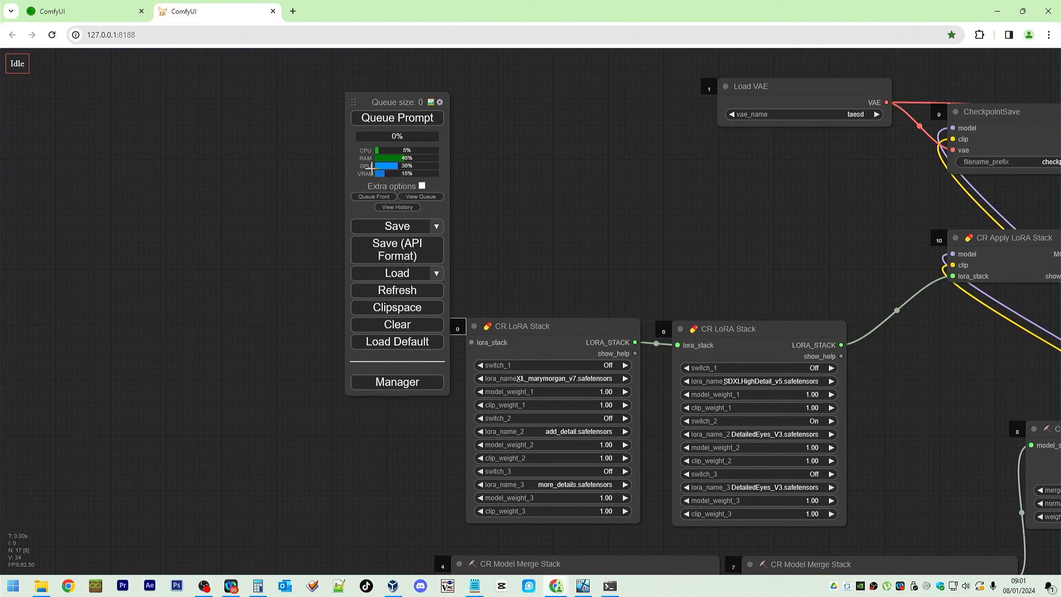
- Enable the Crystools 'Display Hard disk monitor [menu]' setting and close the settings
left_click(439, 102)
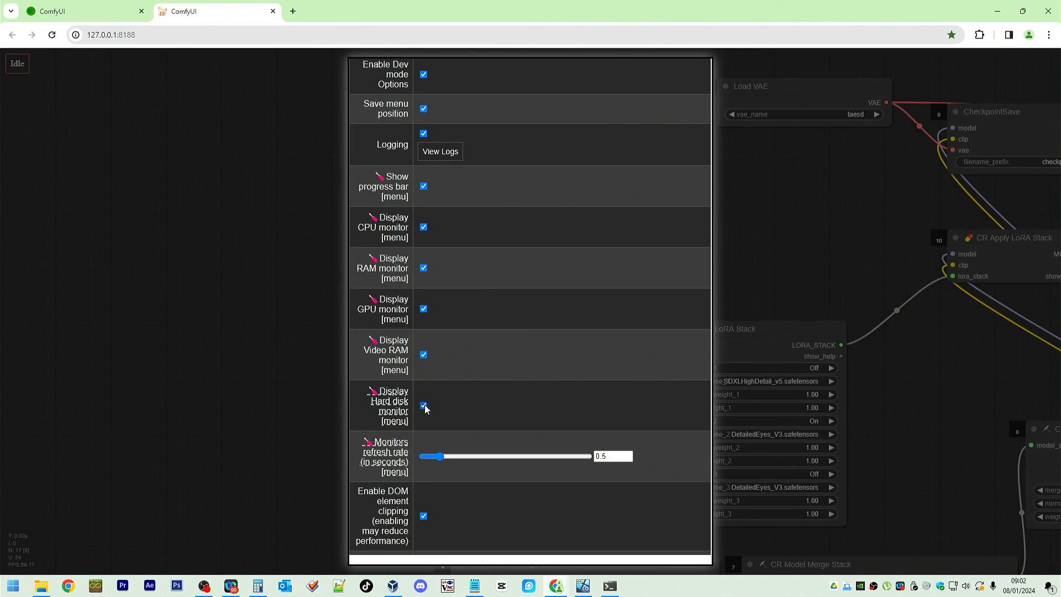
scroll("up", 3)
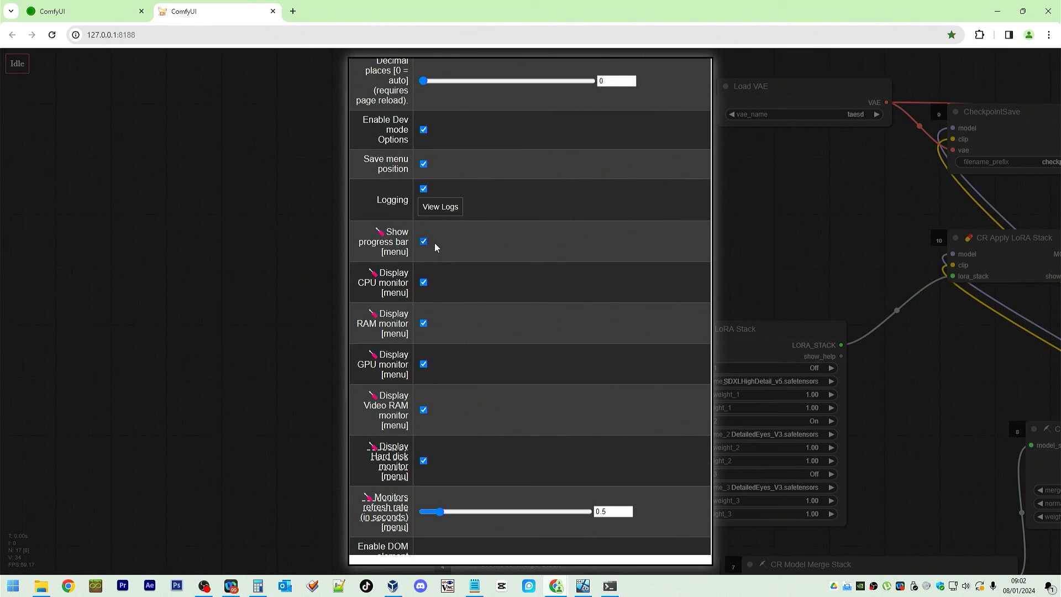
mouse_move(413, 304)
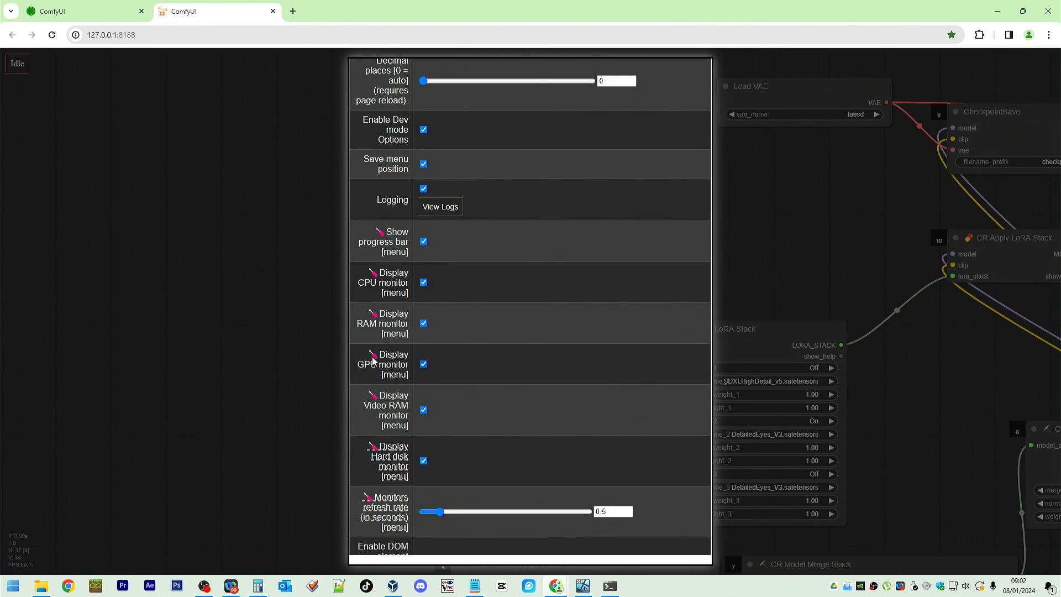
mouse_move(375, 459)
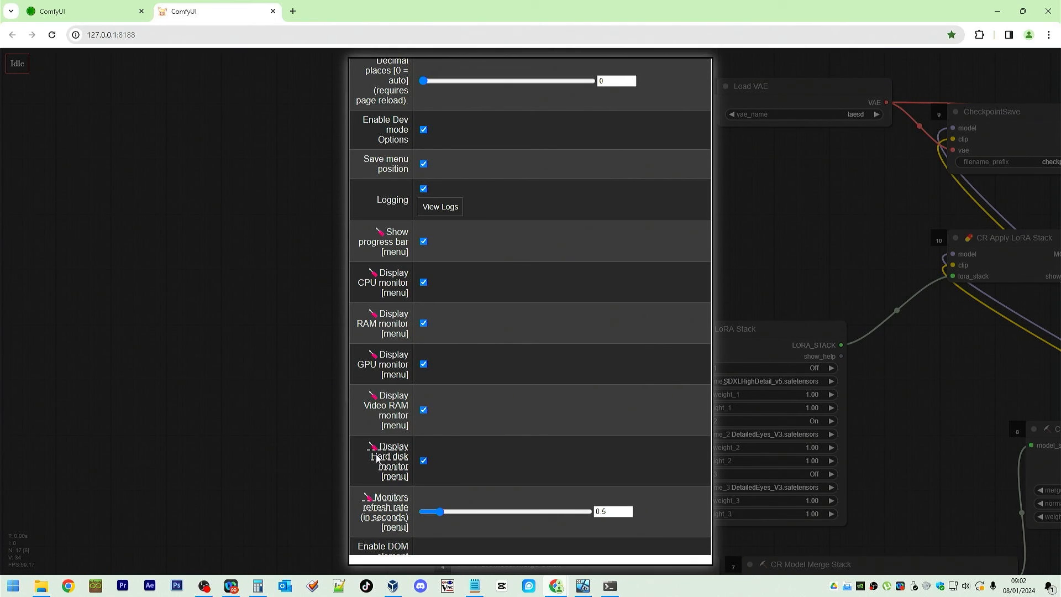
scroll("down", 3)
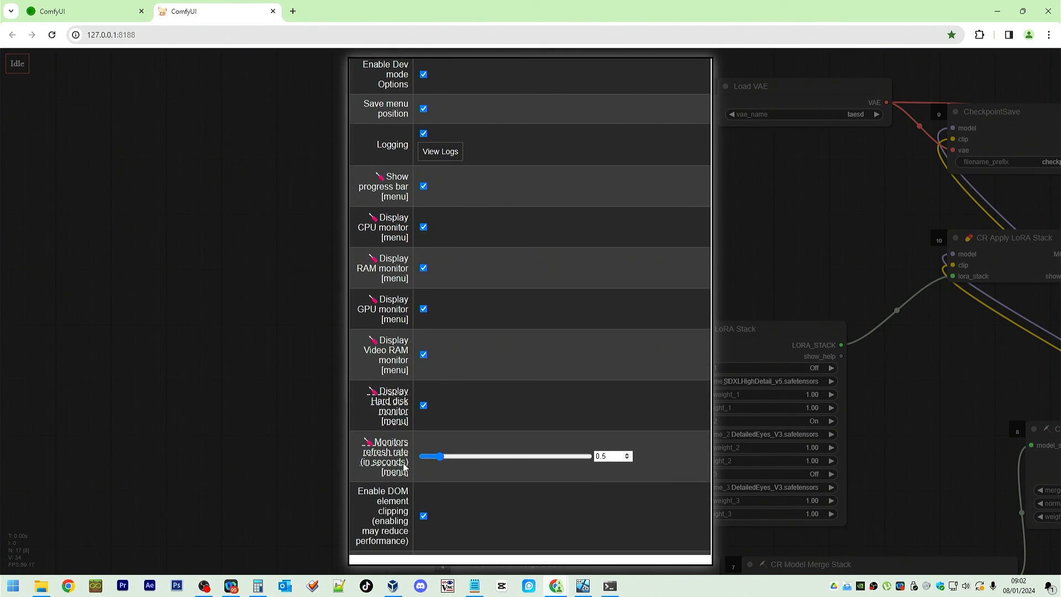
mouse_move(472, 489)
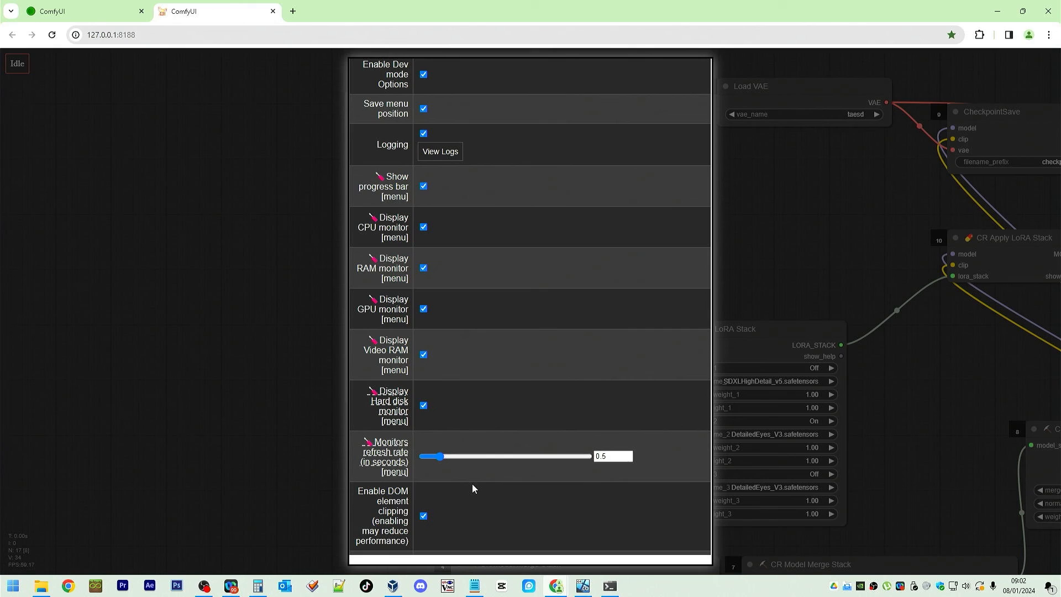
scroll("down", 3)
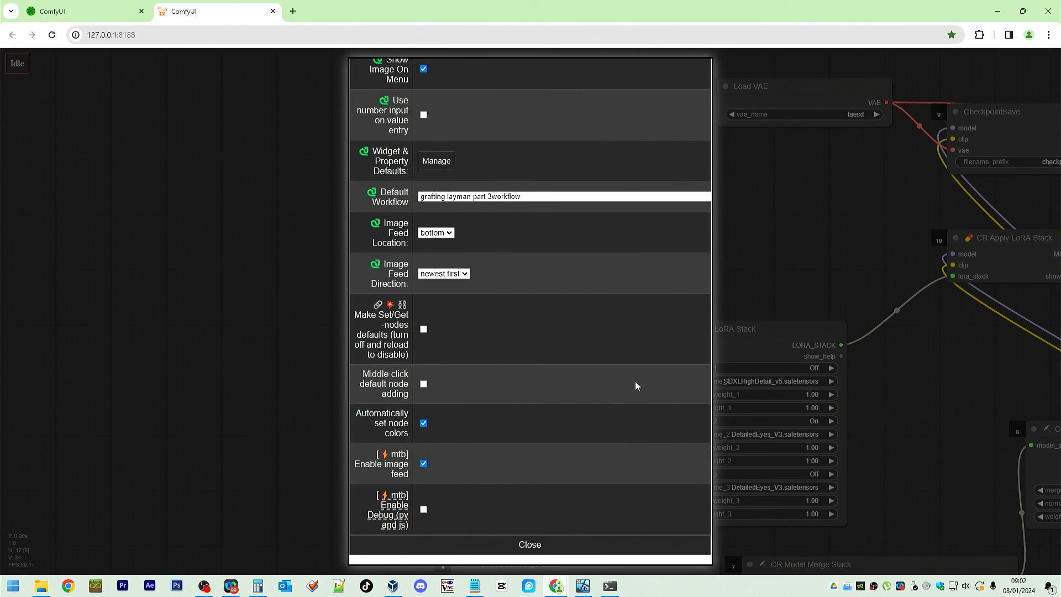
left_click(529, 544)
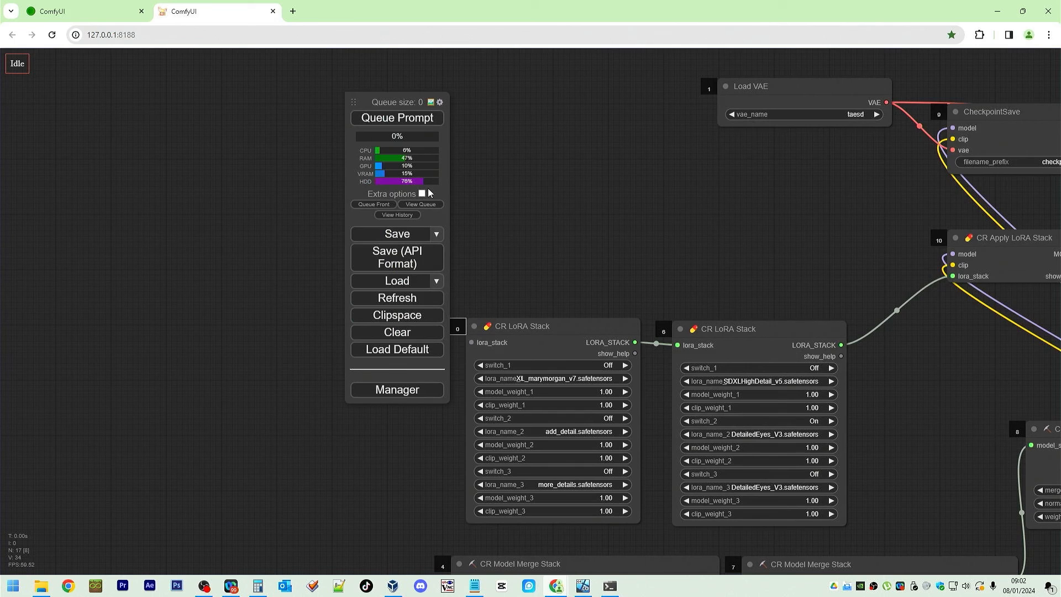
mouse_move(529, 165)
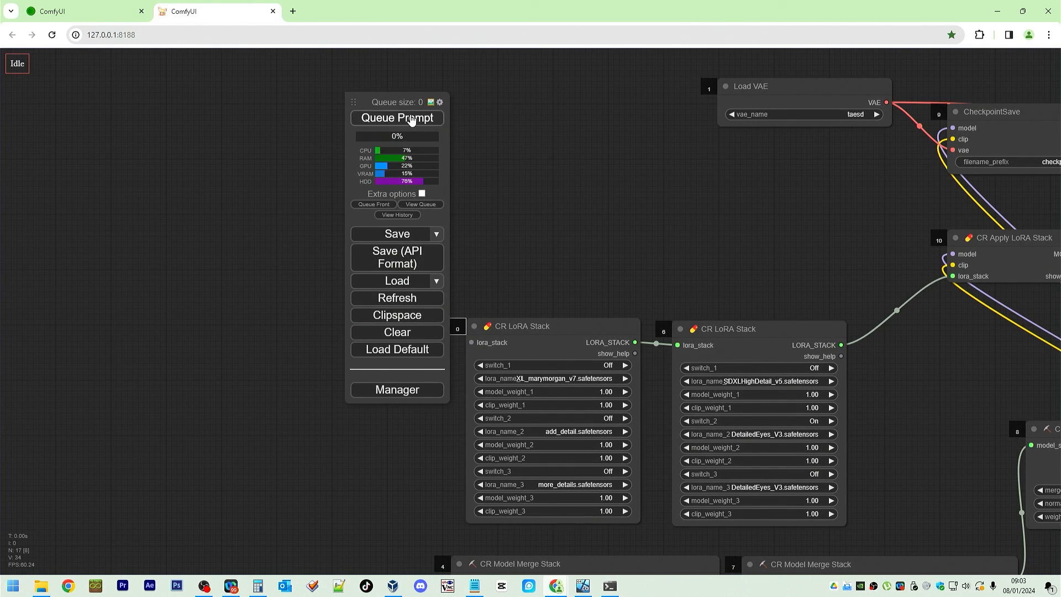
- Queue the prompt and watch the CPU, RAM, GPU, VRAM and HDD meters update
left_click(396, 117)
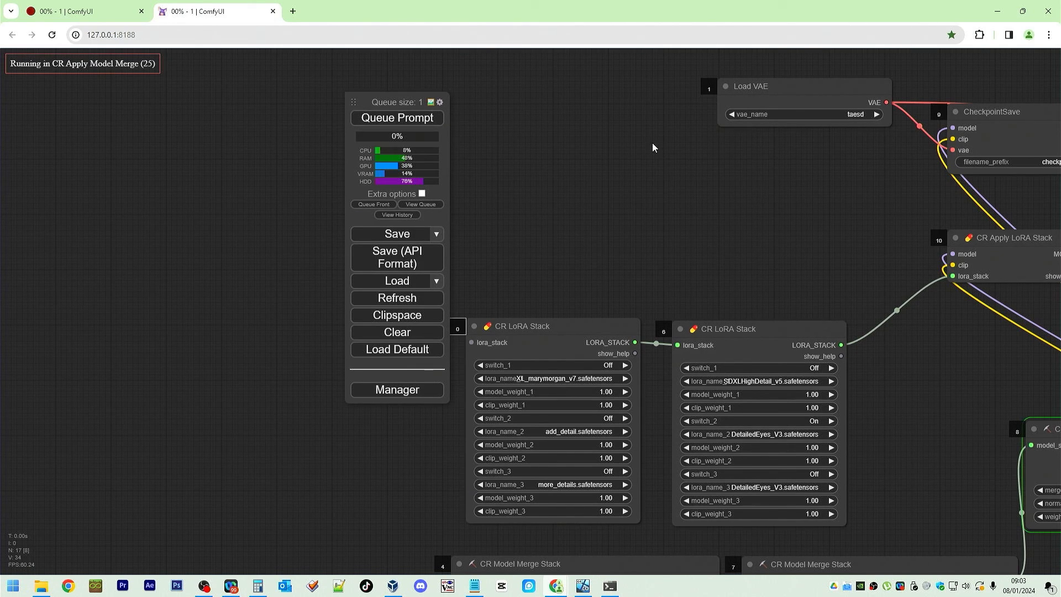
mouse_move(648, 149)
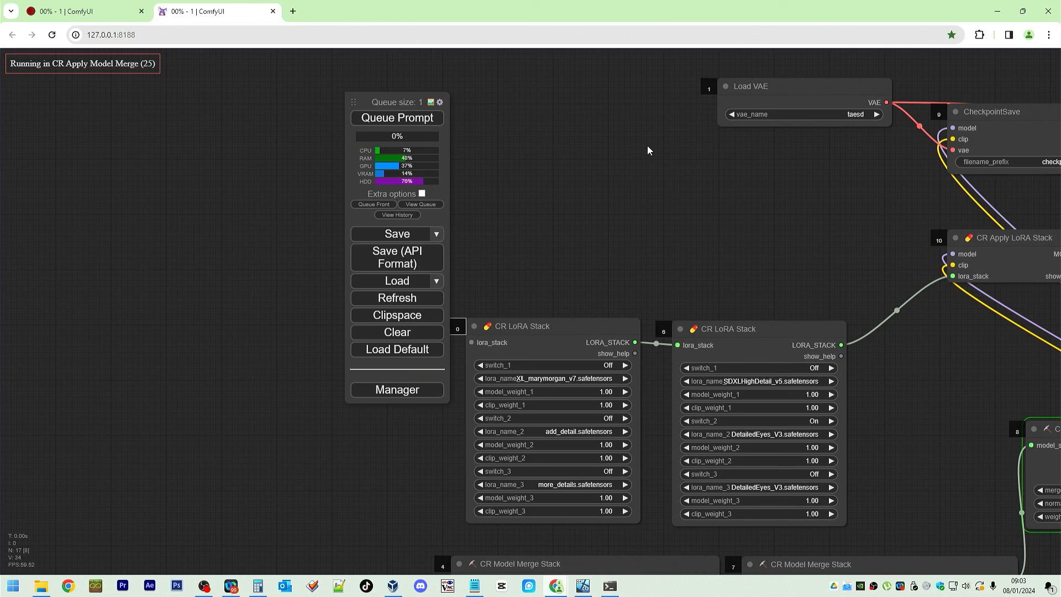
mouse_move(578, 162)
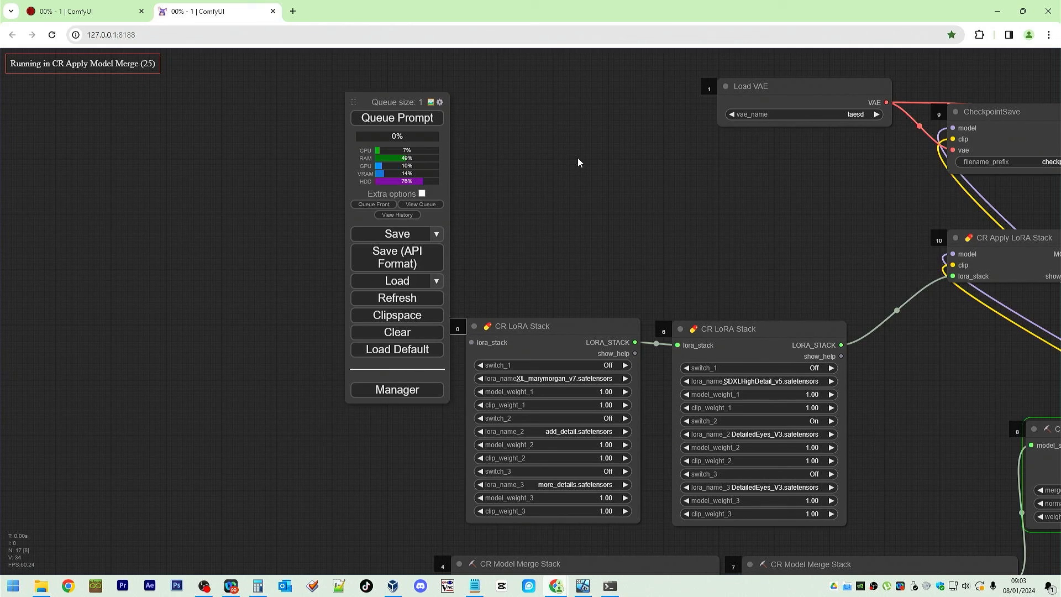